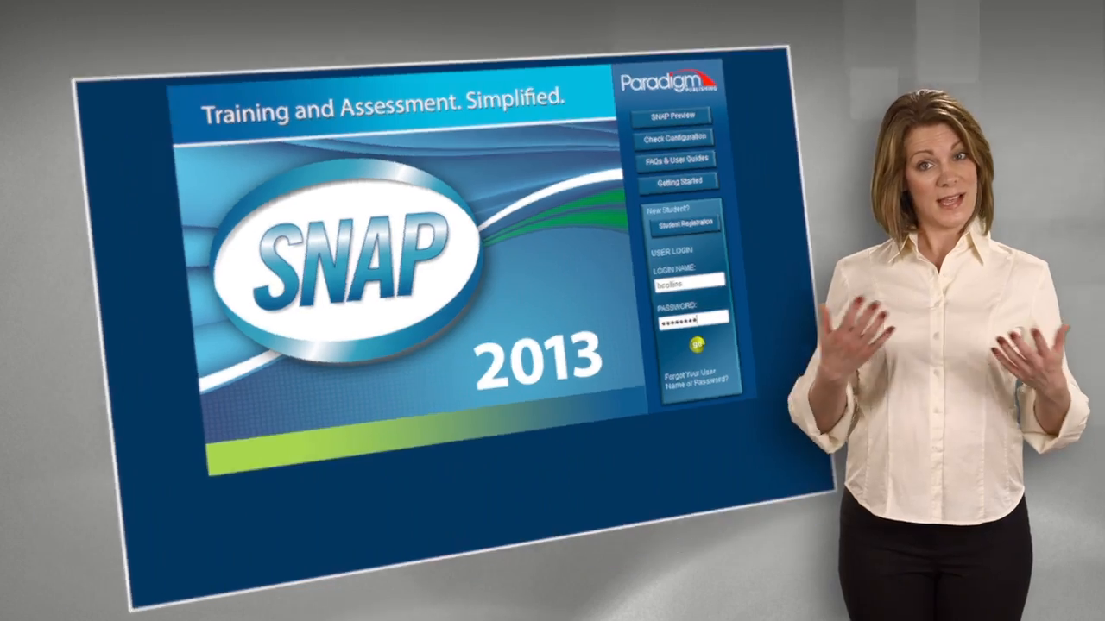
# Submit the User Login credentials to open the ITC 301 week-by-week activity list
pyautogui.click(698, 345)
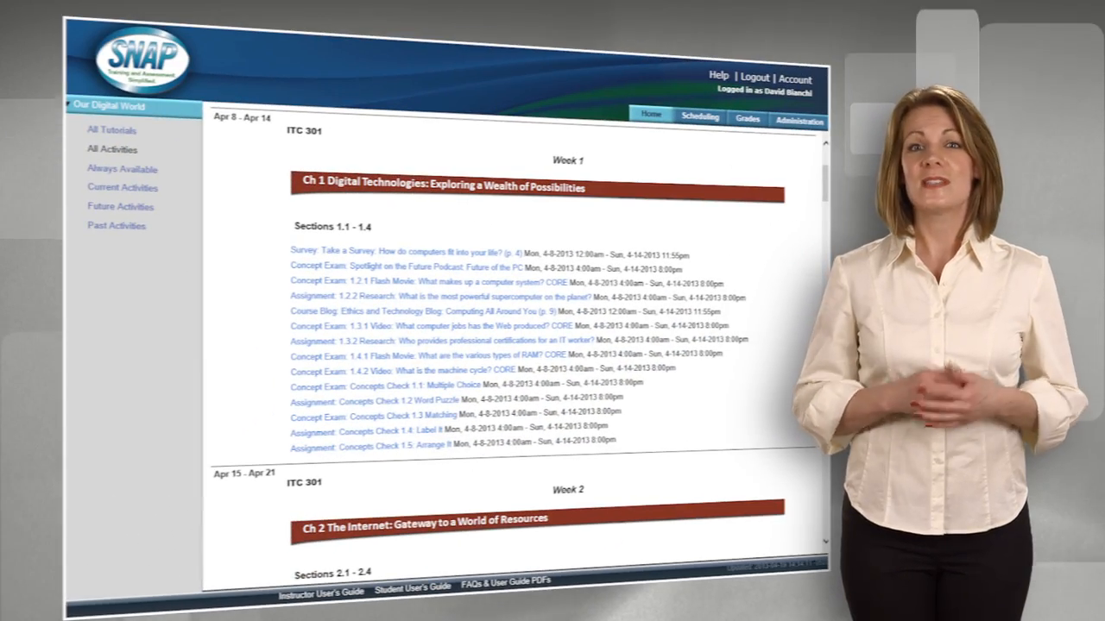